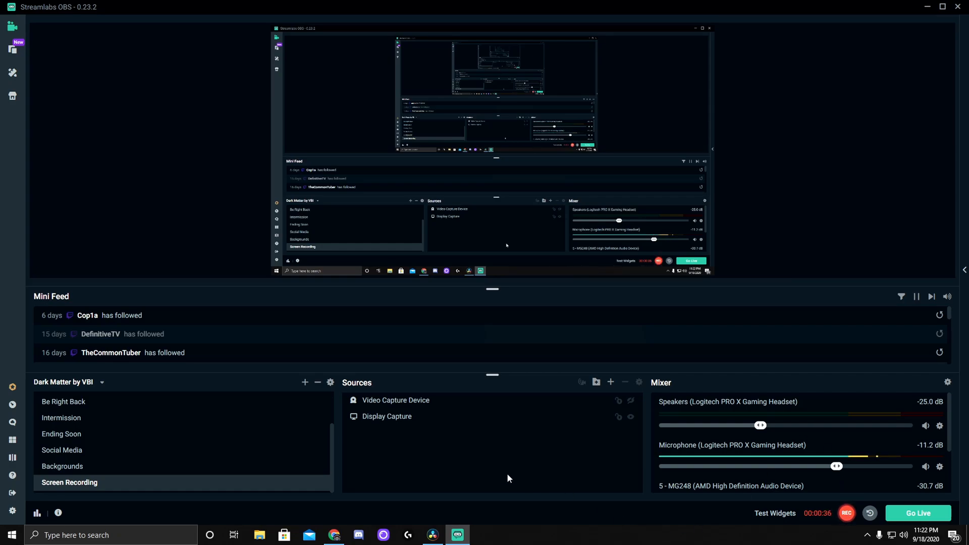
Open the Filters window for the Video Capture Device source from its context menu
right_click(395, 400)
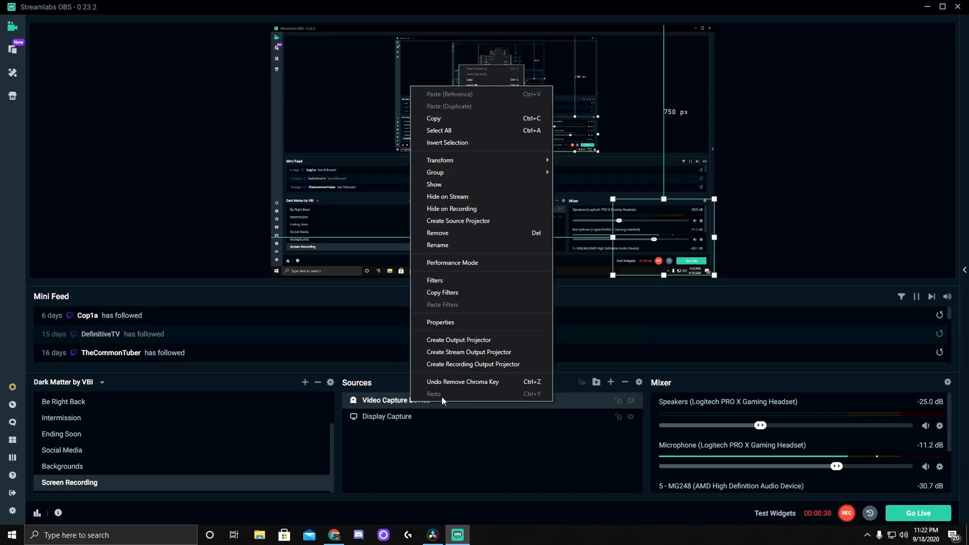
mouse_move(444, 280)
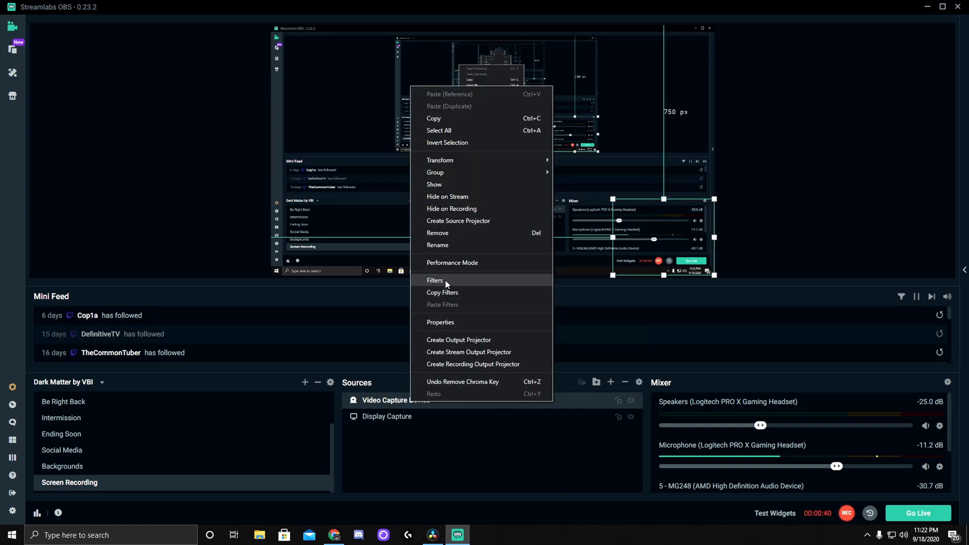
left_click(434, 280)
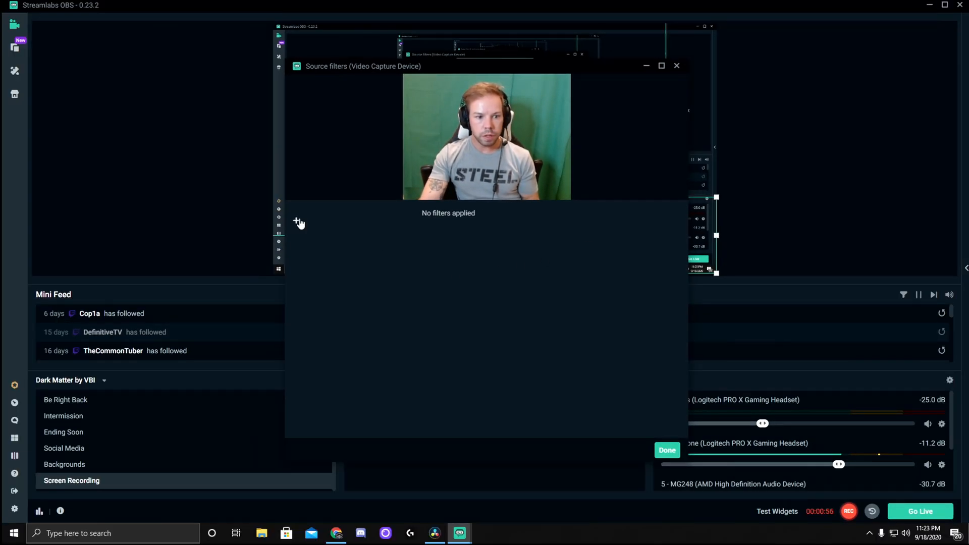
Add a new filter of type Chroma Key, keeping the default name, so the green background keys out
left_click(299, 222)
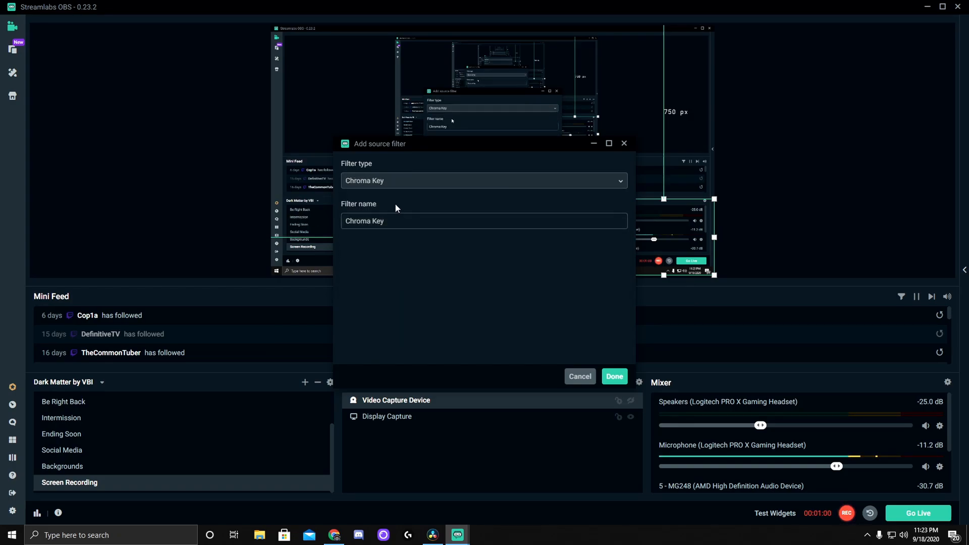
left_click(614, 376)
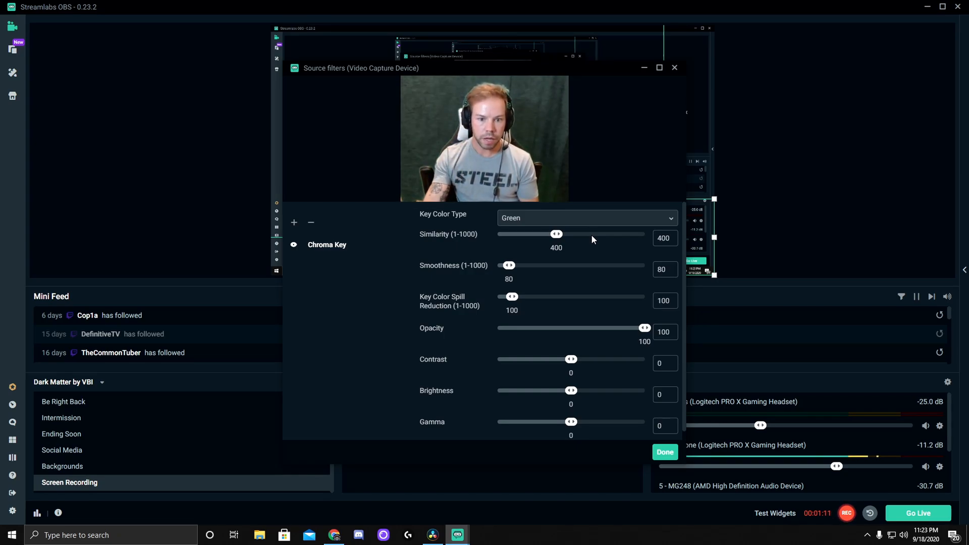
Raise the Chroma Key similarity to 440
left_click_drag(555, 233, 562, 233)
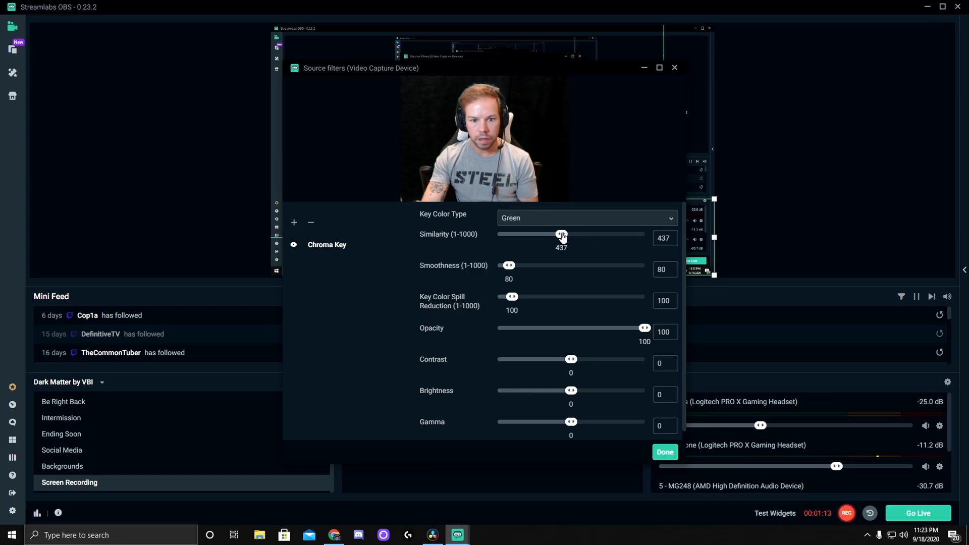
left_click_drag(561, 235, 563, 234)
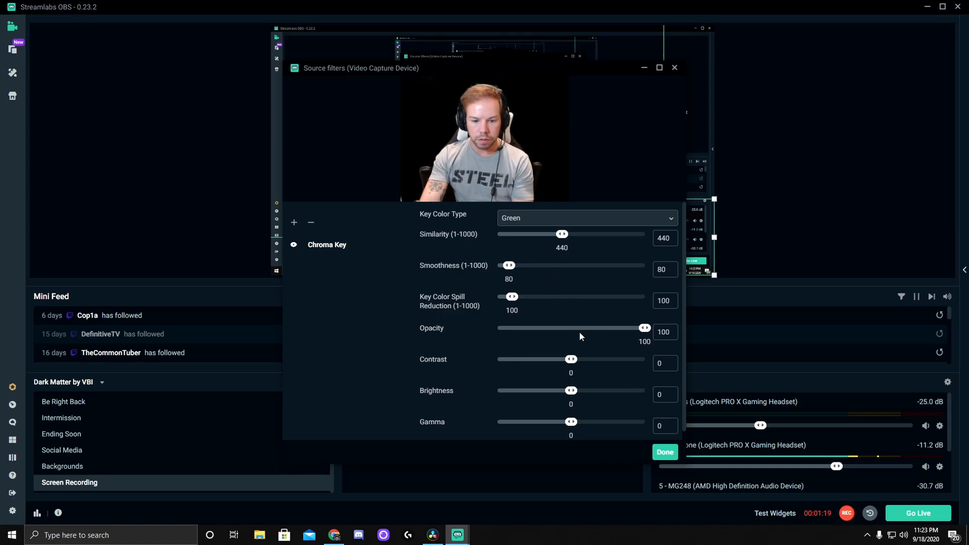
Set contrast to 0.25, brightness to -0.07 and gamma to -0.24
left_click_drag(571, 359, 580, 358)
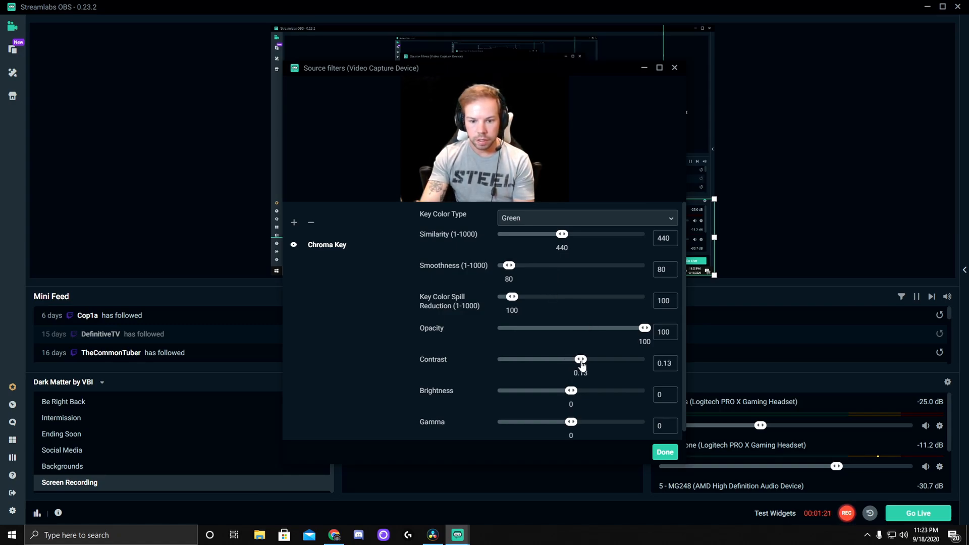
left_click_drag(580, 359, 586, 360)
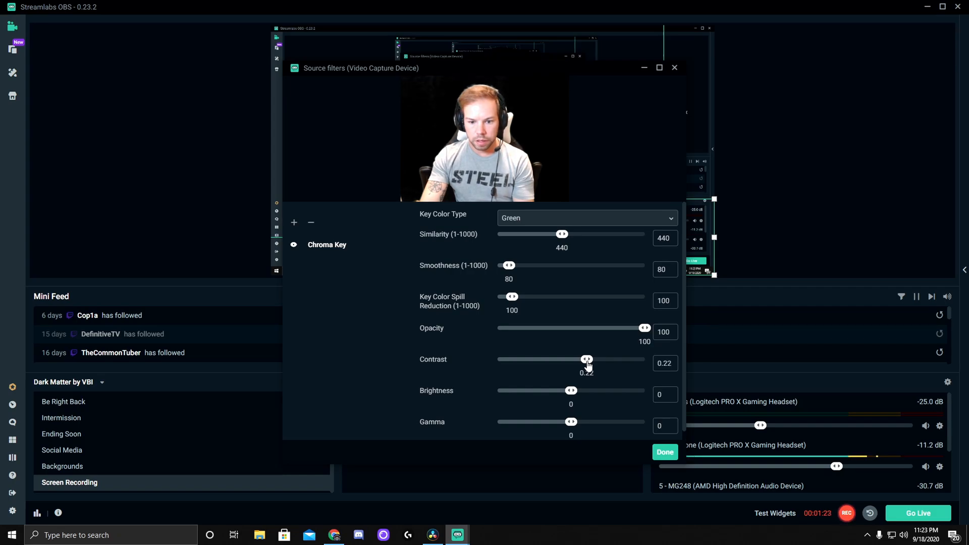
left_click_drag(586, 360, 589, 359)
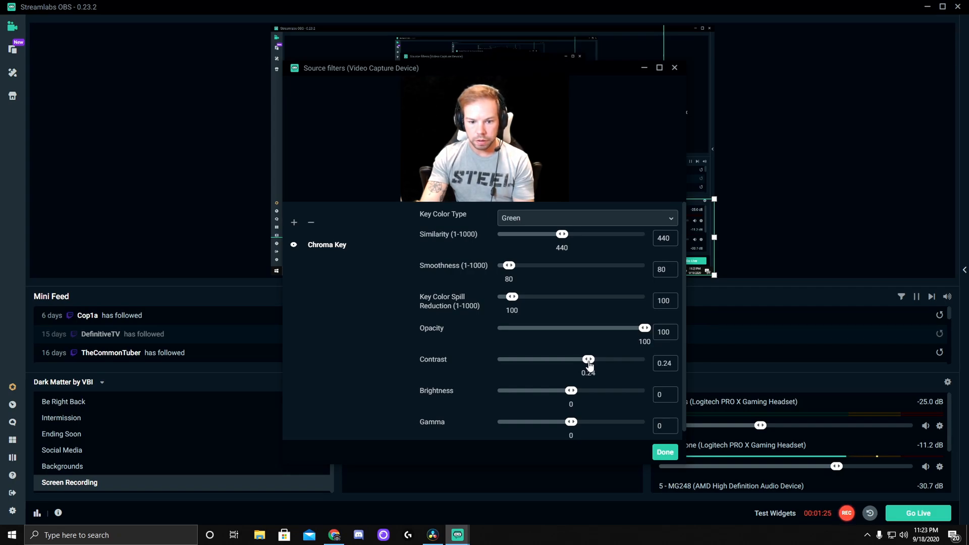
left_click_drag(588, 359, 589, 360)
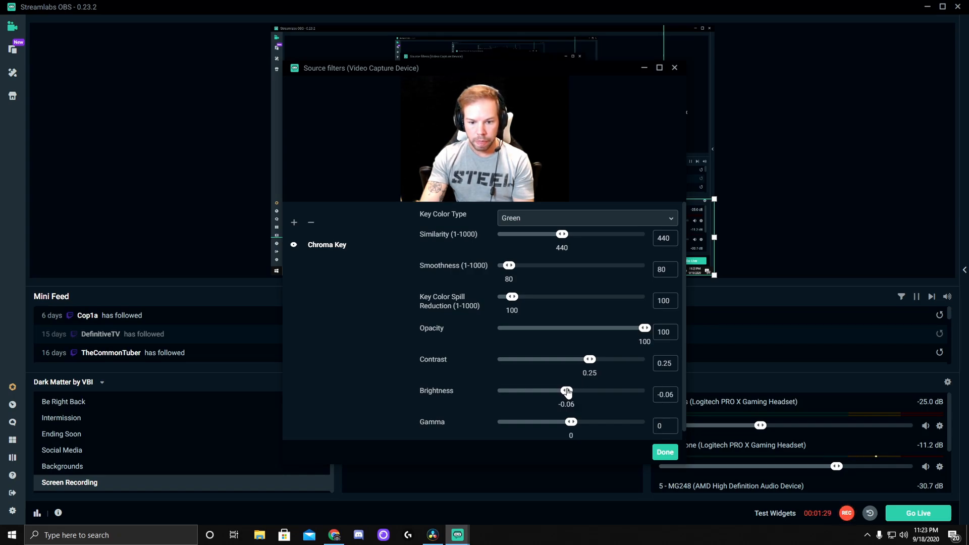
left_click_drag(568, 390, 566, 390)
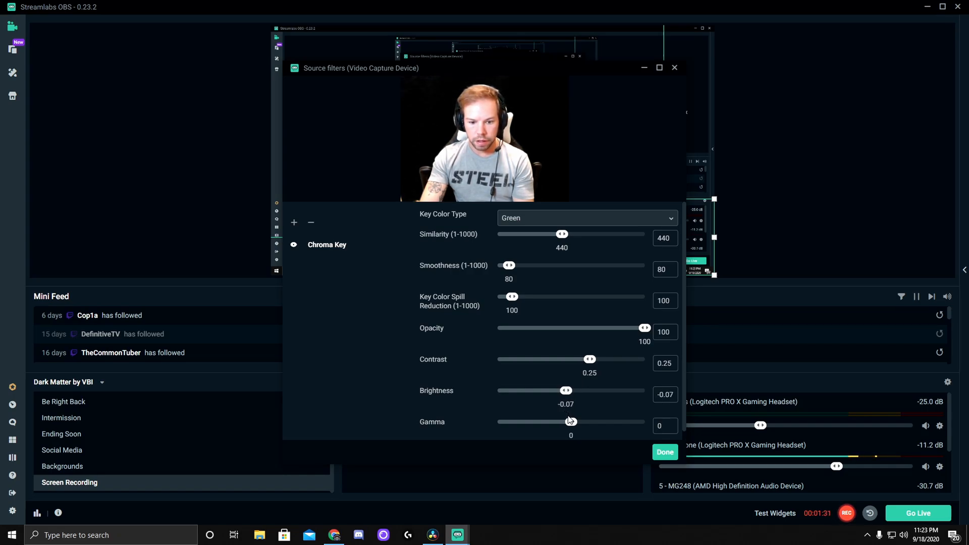
left_click_drag(571, 422, 554, 423)
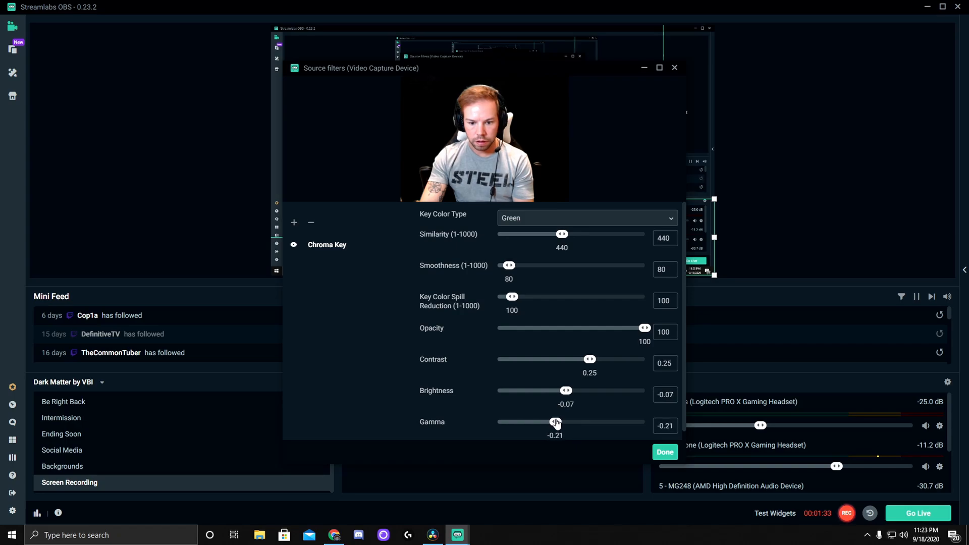
left_click_drag(555, 422, 553, 422)
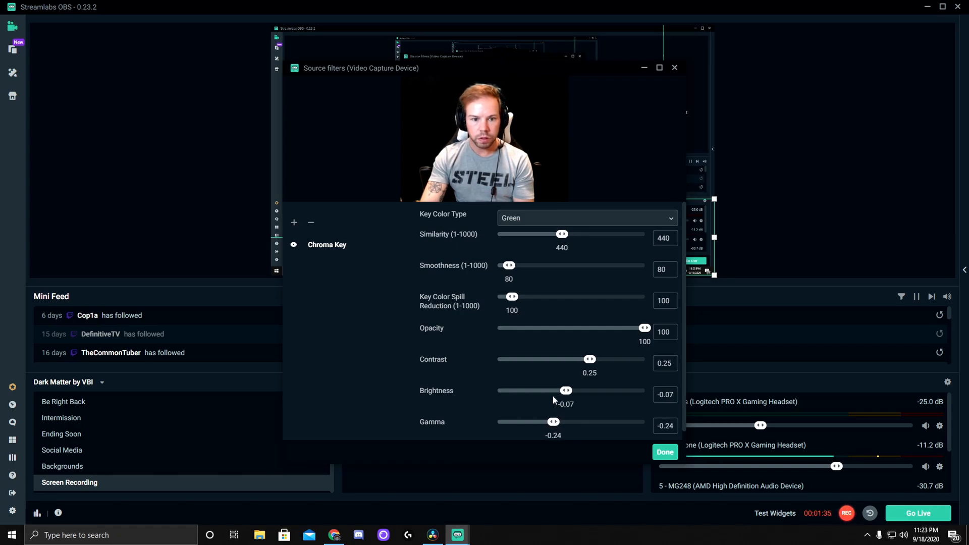